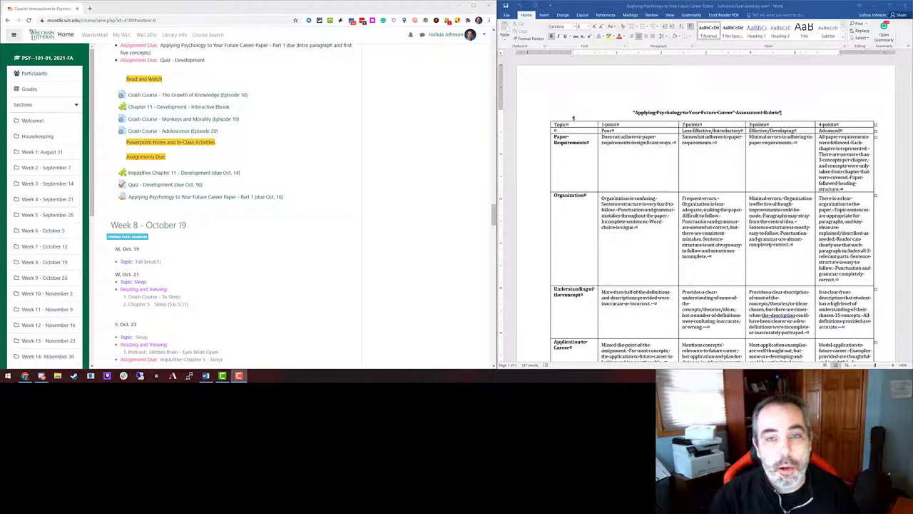
pyautogui.moveTo(244, 27)
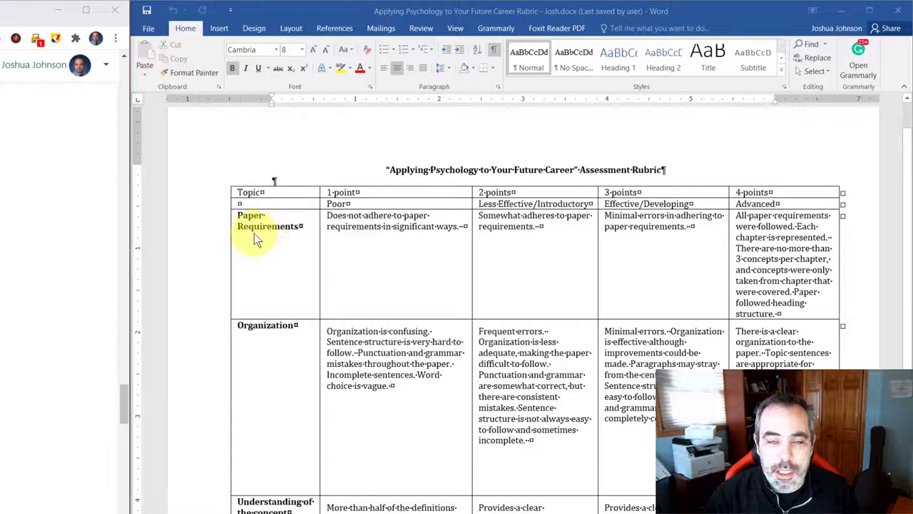
# Step: Scroll the Career Paper Part 1 assignment settings toward Advanced grading
pyautogui.scroll(3)
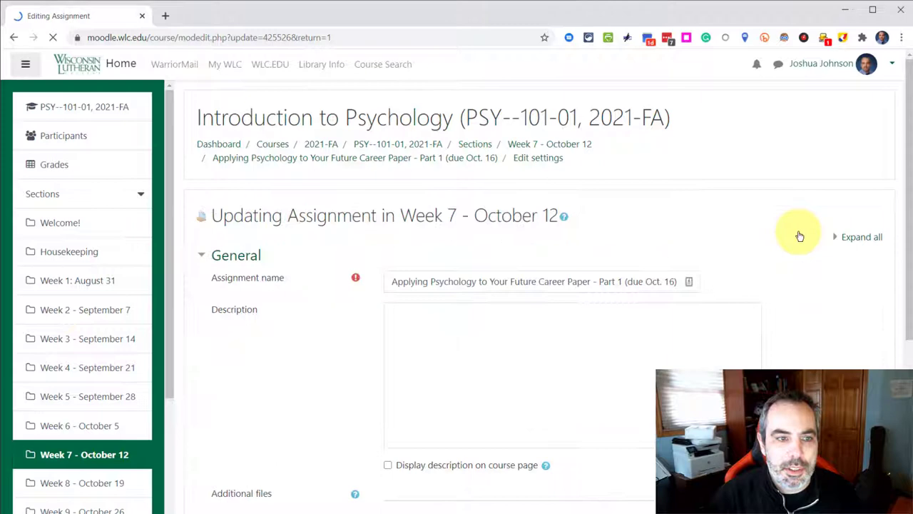
pyautogui.scroll(-3)
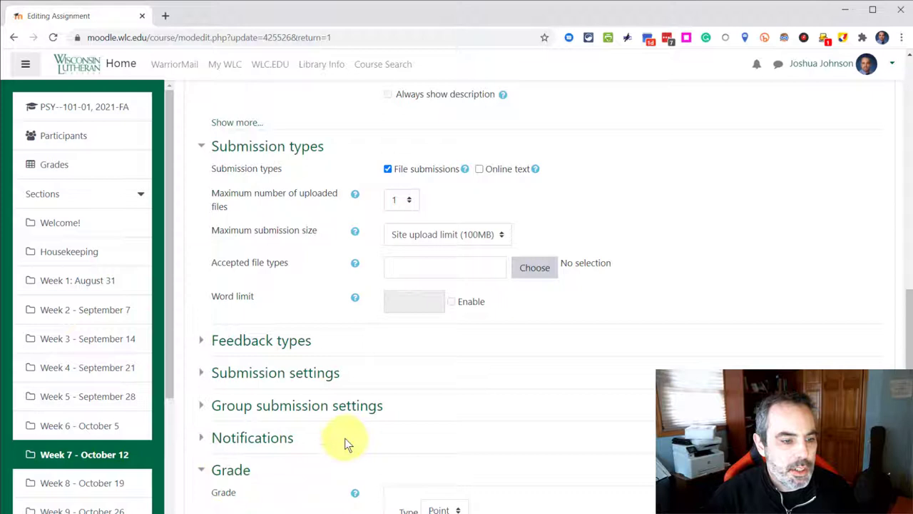
pyautogui.scroll(-3)
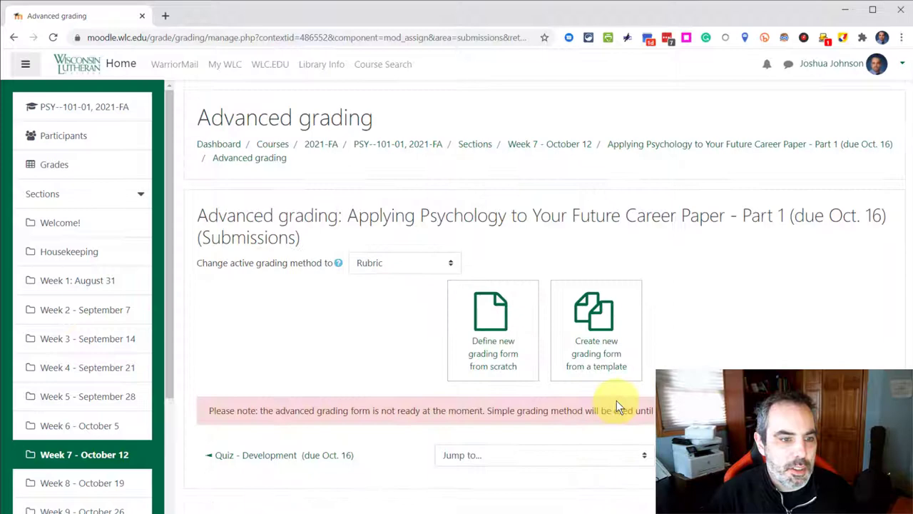
pyautogui.moveTo(596, 328)
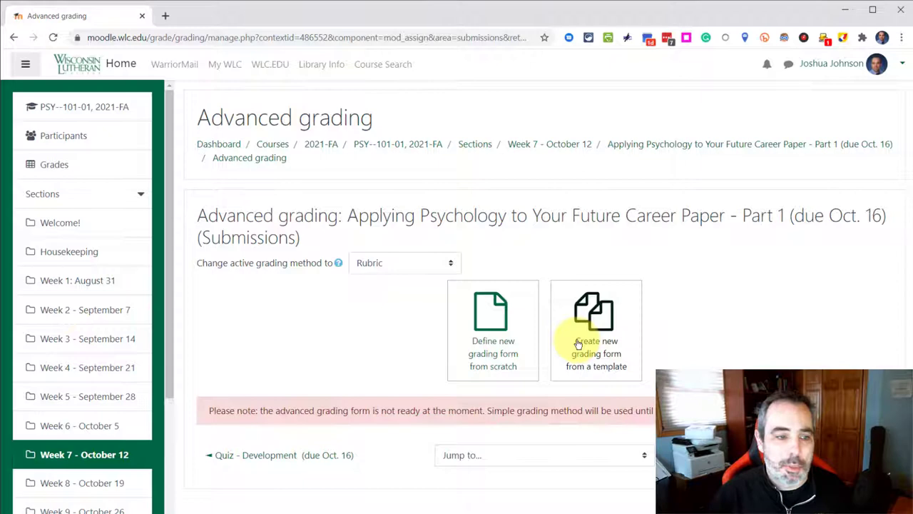
# Step: Start a new rubric named 'Applying Psychology to Your Future Career Assessment Rubric'
pyautogui.click(493, 330)
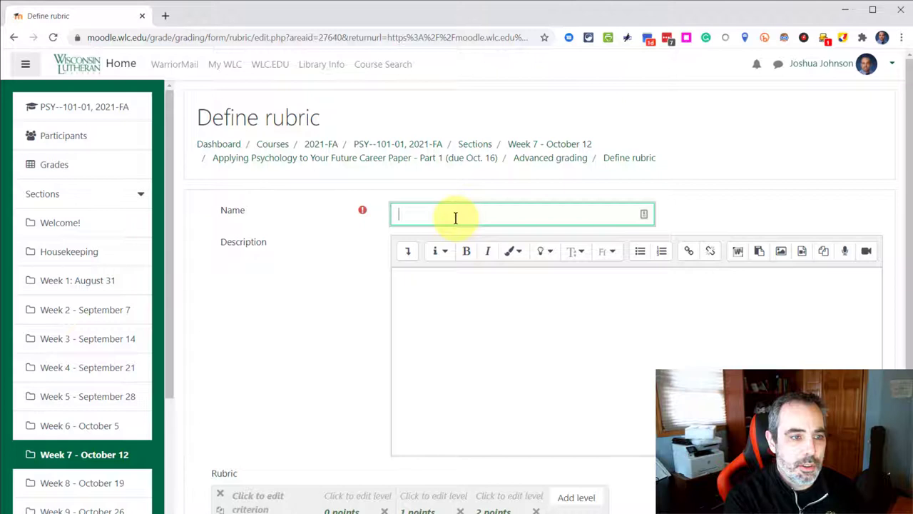
pyautogui.write('Applying Psychology to Your')
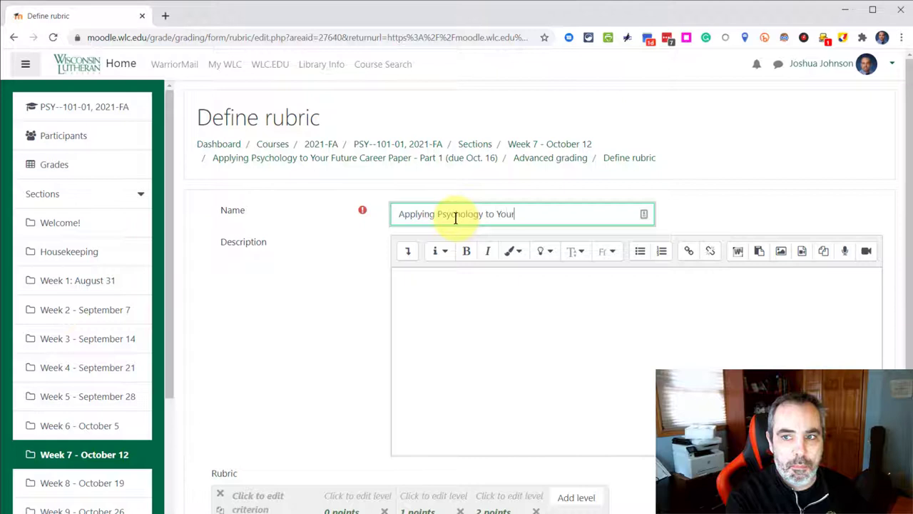
pyautogui.write('Future Career Assessment Rub')
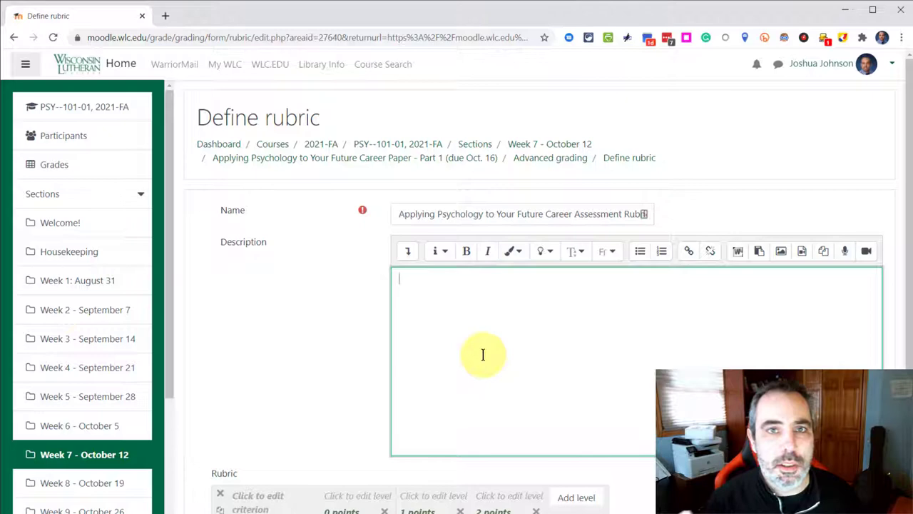
pyautogui.scroll(-3)
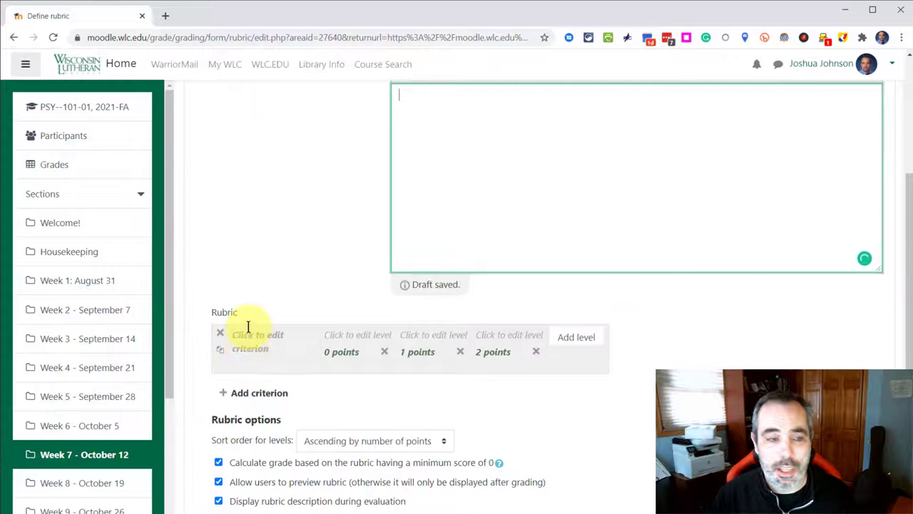
# Step: Add 3- and 4-point levels and extra criterion rows to the rubric
pyautogui.click(576, 336)
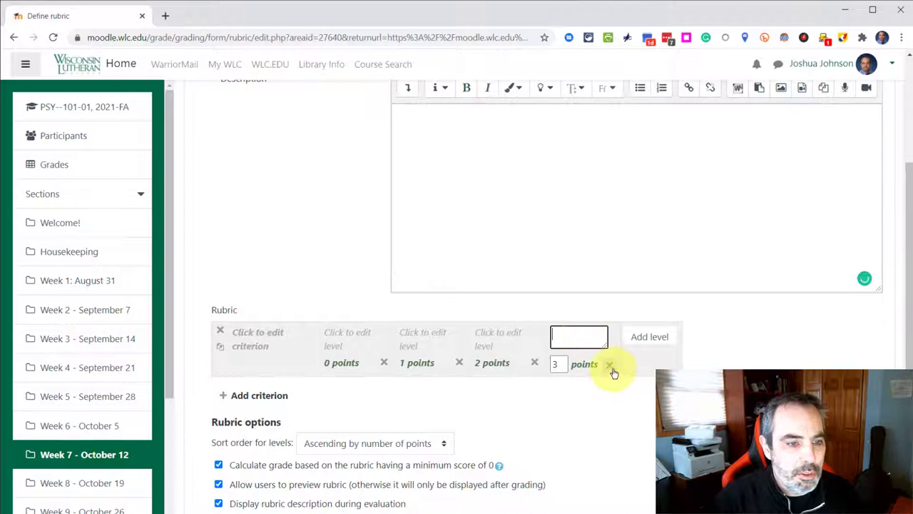
pyautogui.click(649, 336)
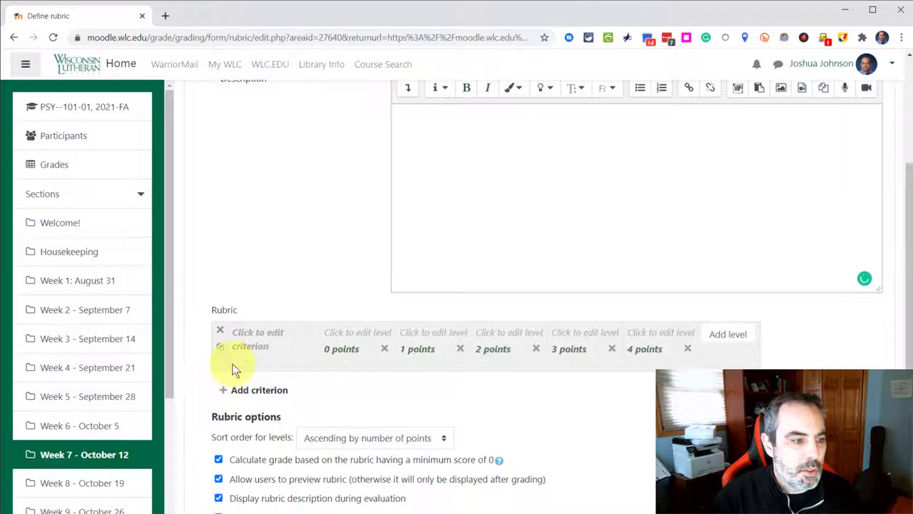
pyautogui.click(259, 389)
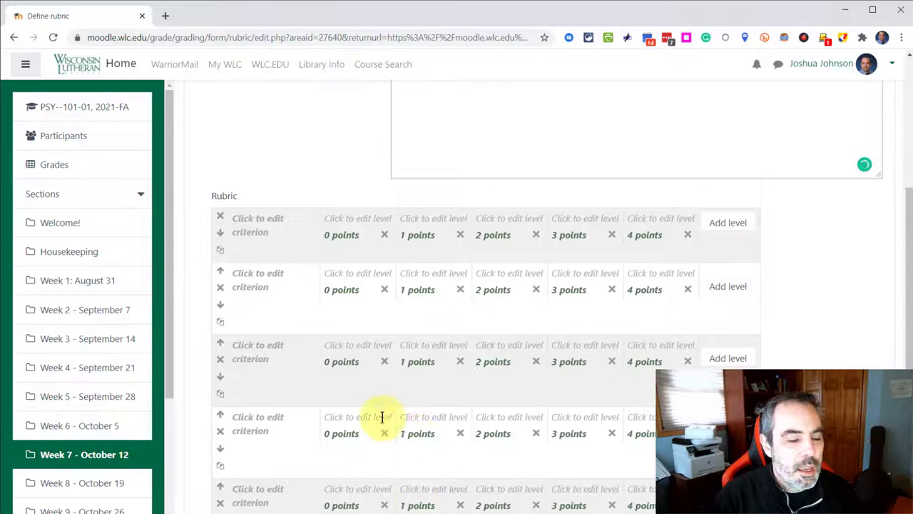
# Step: Select the first and third criterion names and the first criterion's 2-point level for editing
pyautogui.click(273, 225)
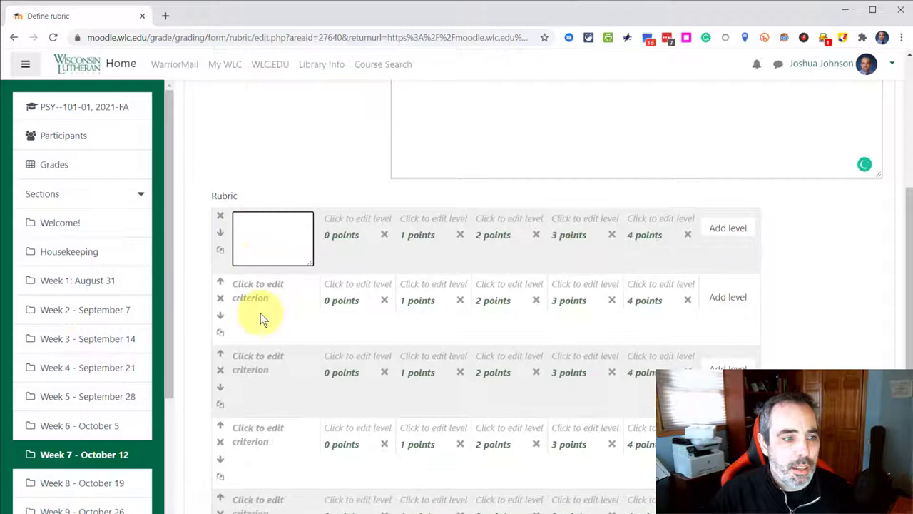
pyautogui.click(220, 248)
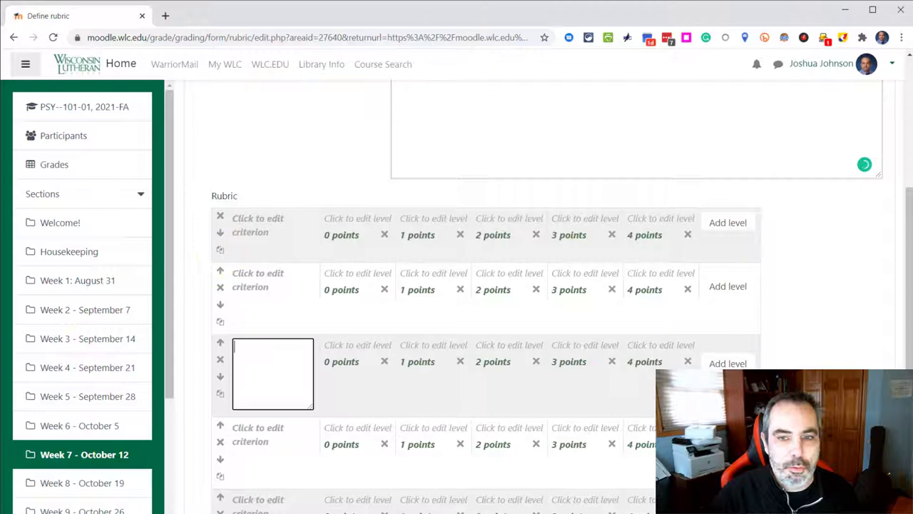
pyautogui.click(257, 224)
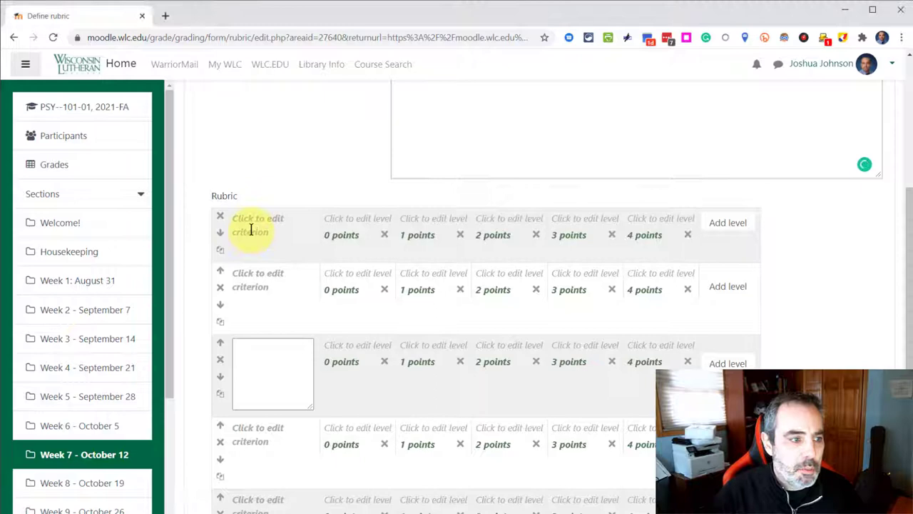
pyautogui.click(492, 234)
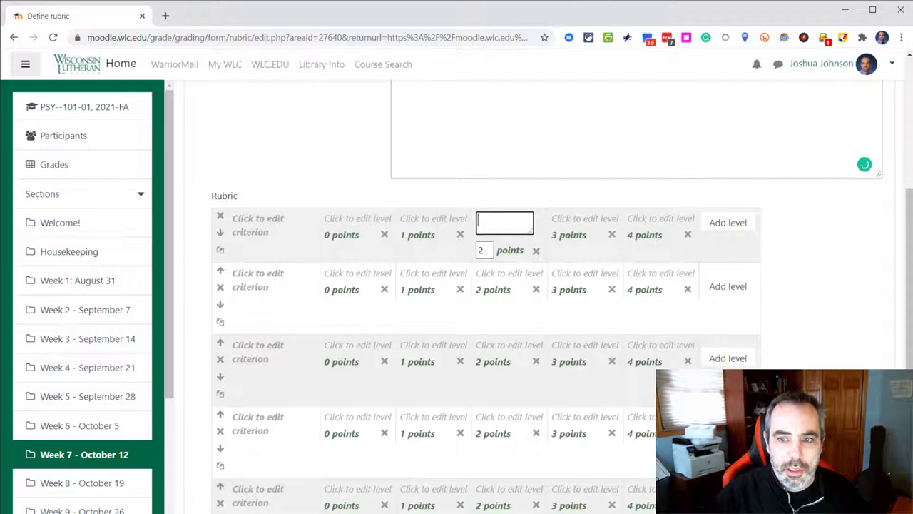
pyautogui.moveTo(515, 340)
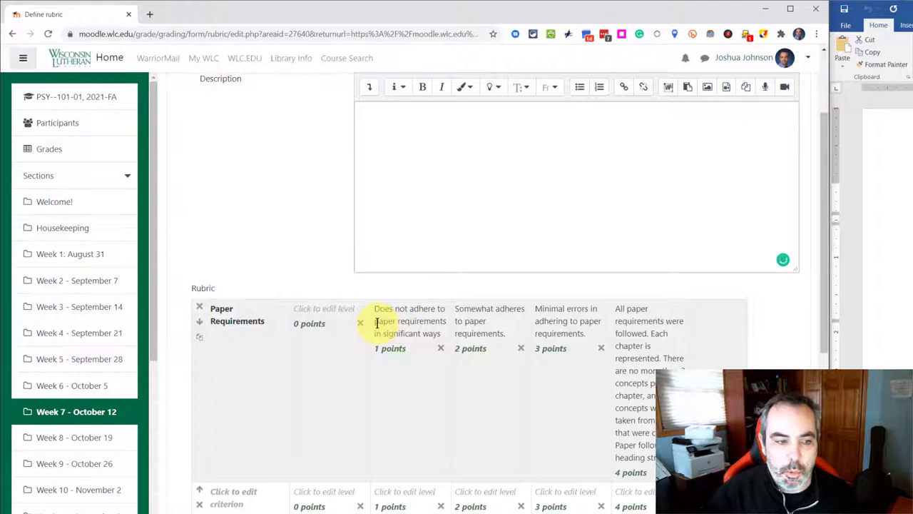
# Step: Move Paper Requirements below a new blank row to hold the Topic header
pyautogui.scroll(-3)
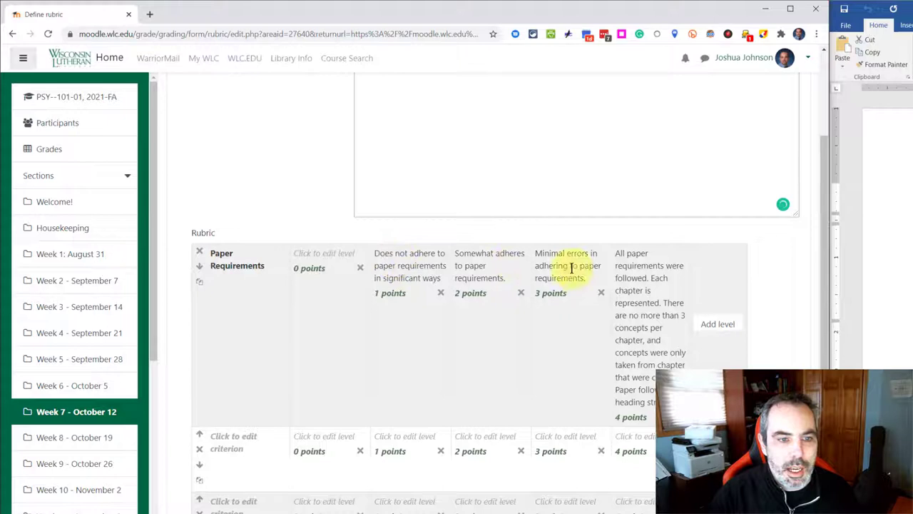
pyautogui.click(199, 266)
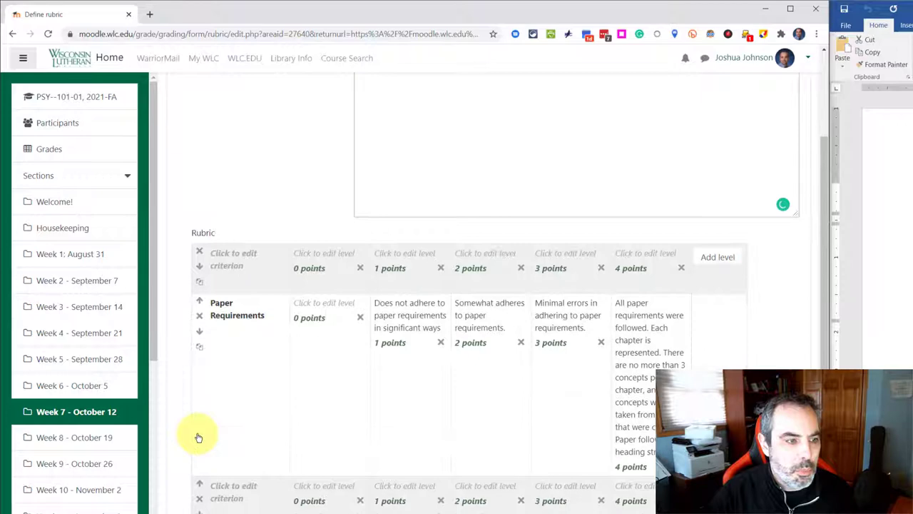
pyautogui.scroll(3)
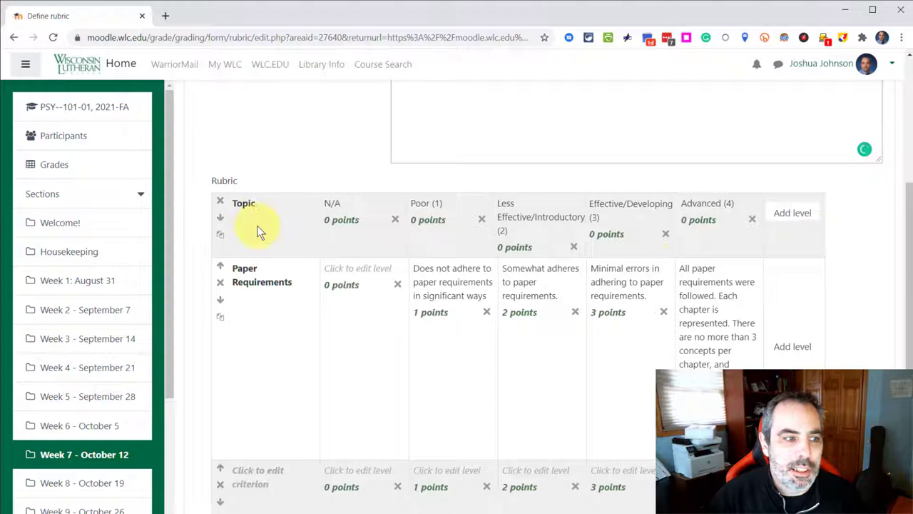
pyautogui.click(358, 219)
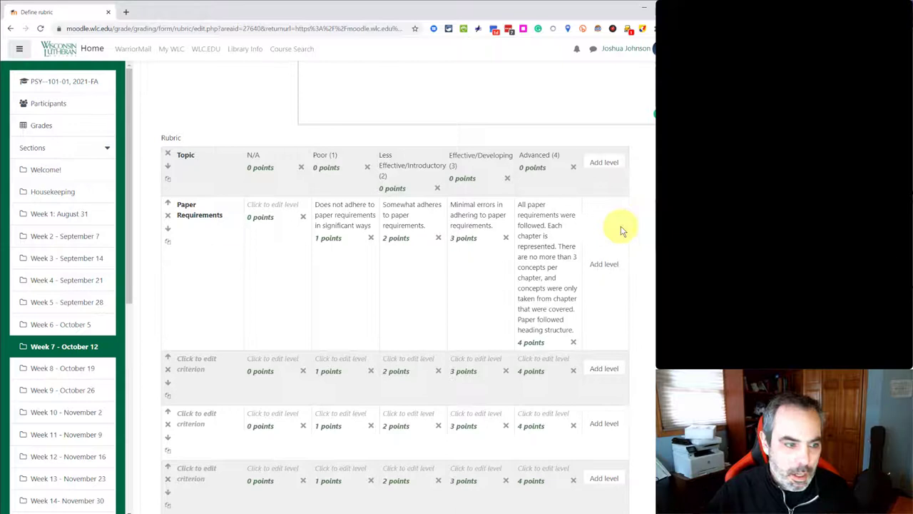
# Step: Scroll the rubric to check the Topic row's N/A 0-point level
pyautogui.scroll(-3)
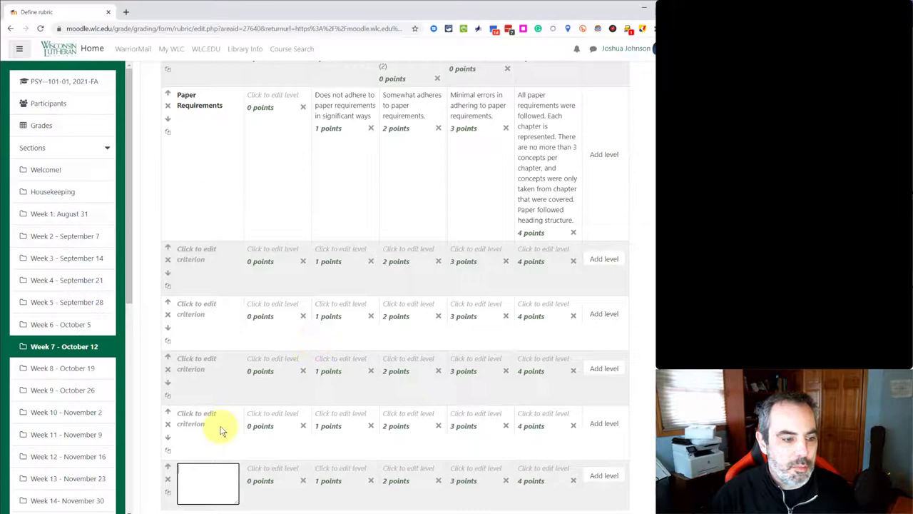
pyautogui.scroll(3)
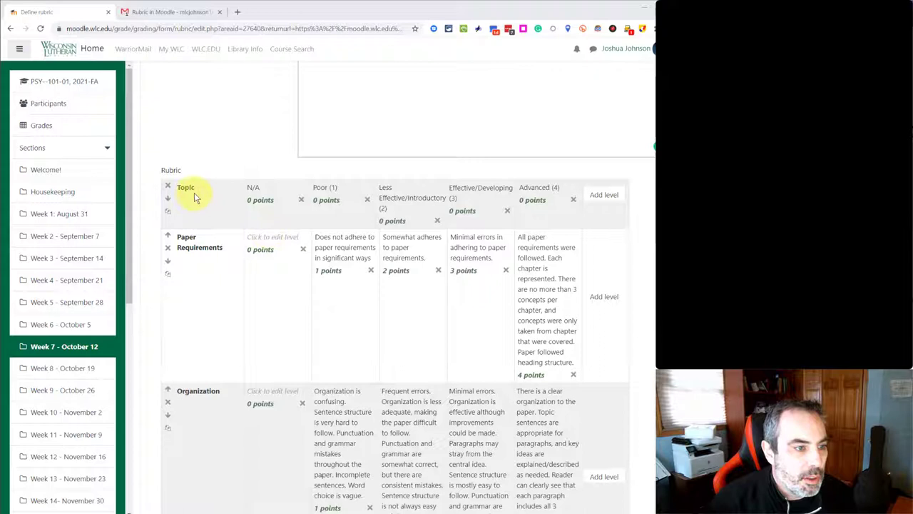
pyautogui.moveTo(499, 207)
pyautogui.write('N/A')
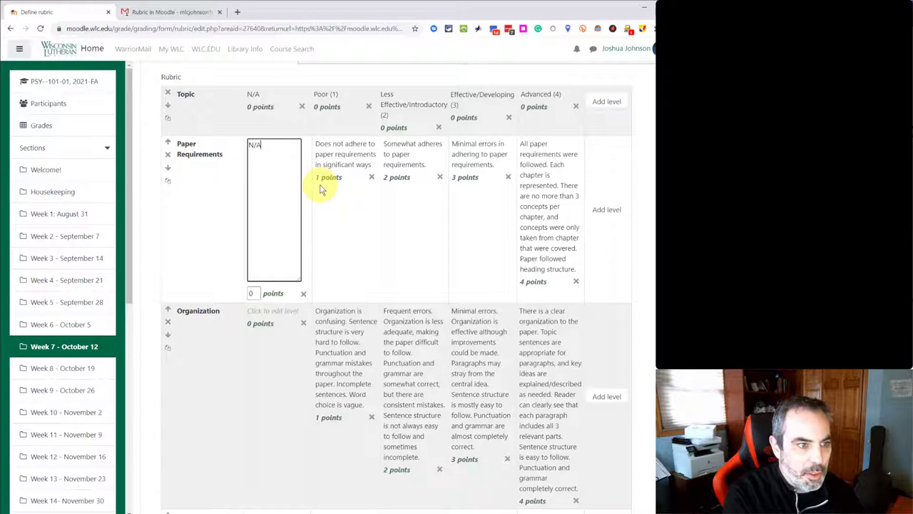
# Step: Scroll down through the criteria from Paper Requirements to Creativity
pyautogui.scroll(-3)
pyautogui.write('N/A')
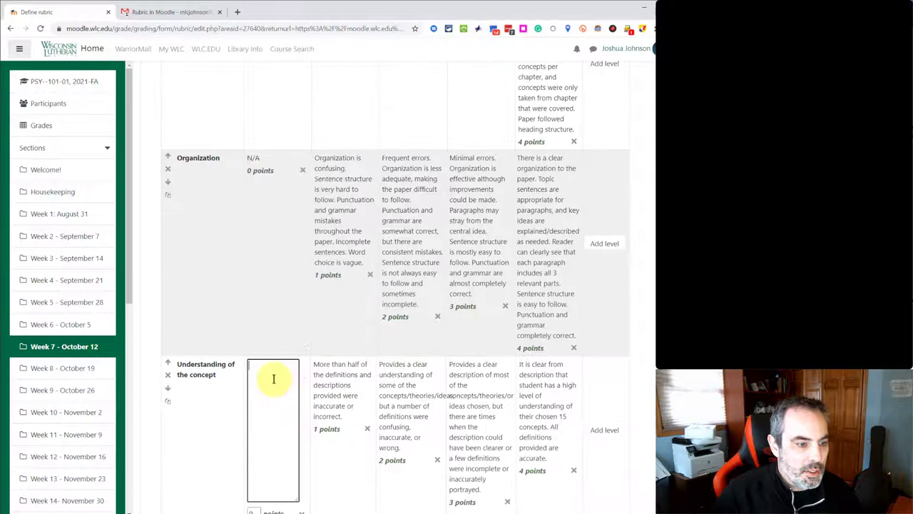
pyautogui.scroll(-3)
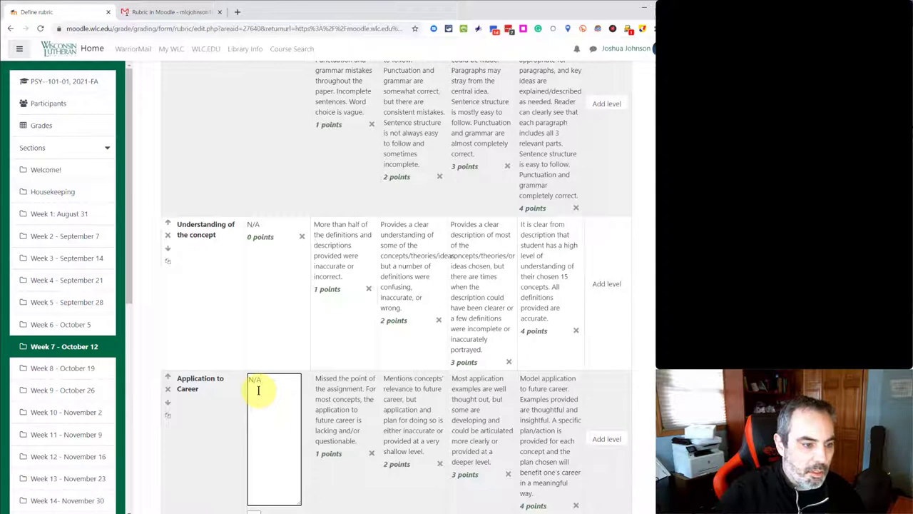
pyautogui.scroll(-3)
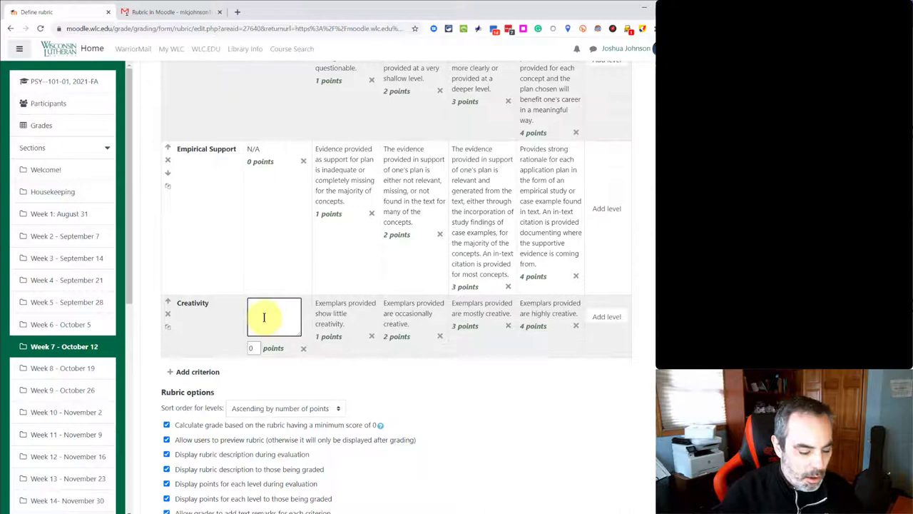
pyautogui.scroll(-3)
pyautogui.write('N/A')
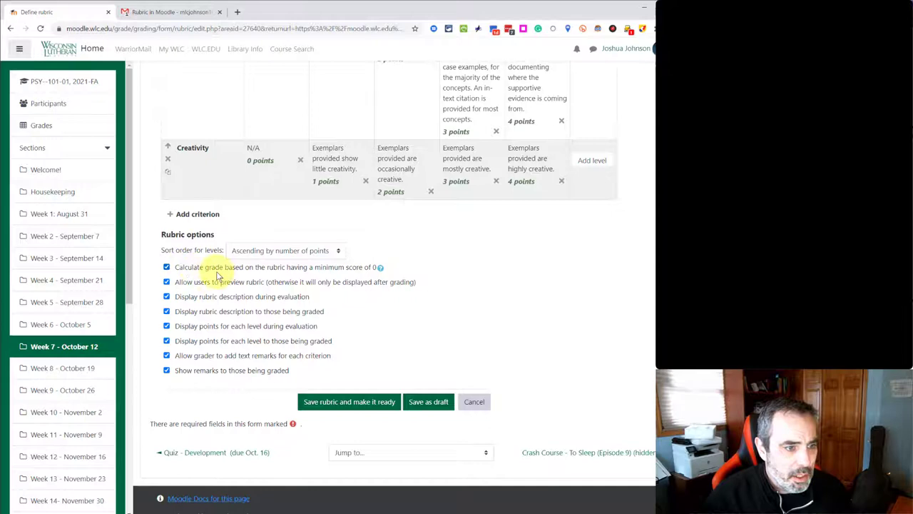
# Step: Scroll up and down through the rubric form and its options checkboxes
pyautogui.scroll(3)
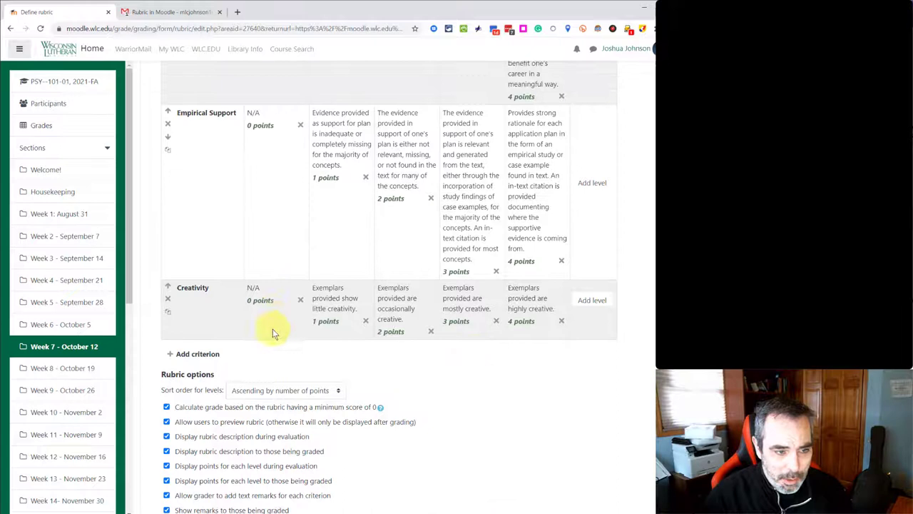
pyautogui.moveTo(335, 203)
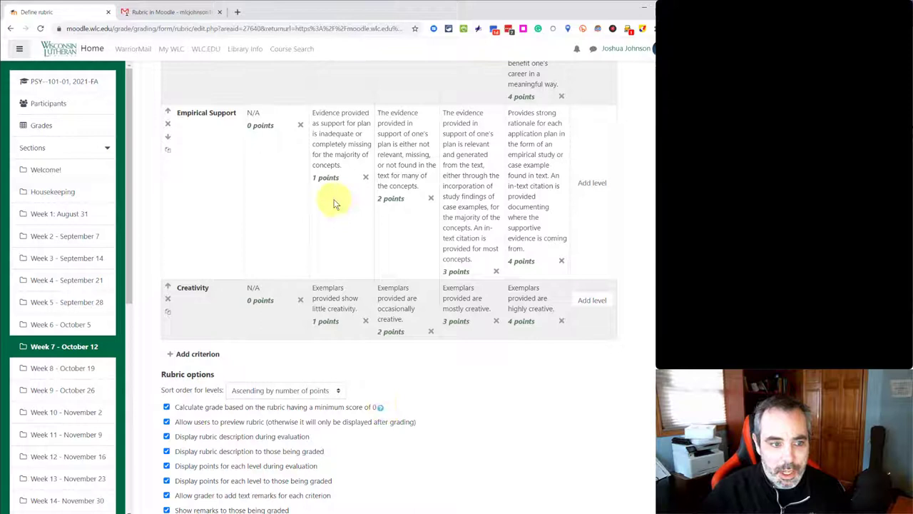
pyautogui.moveTo(330, 385)
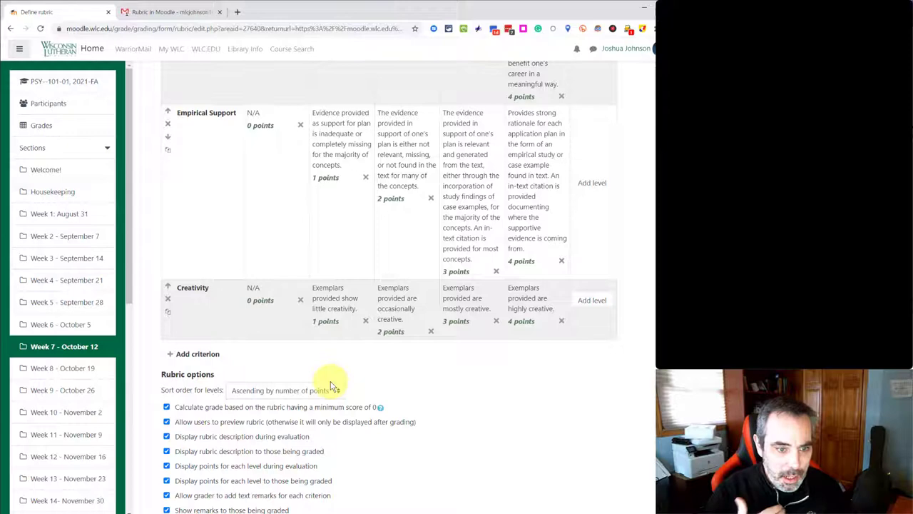
pyautogui.scroll(3)
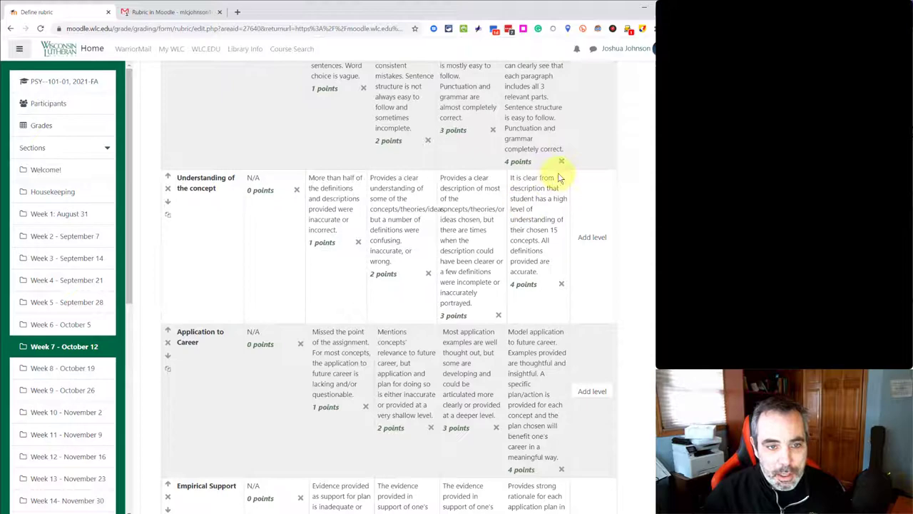
pyautogui.scroll(-3)
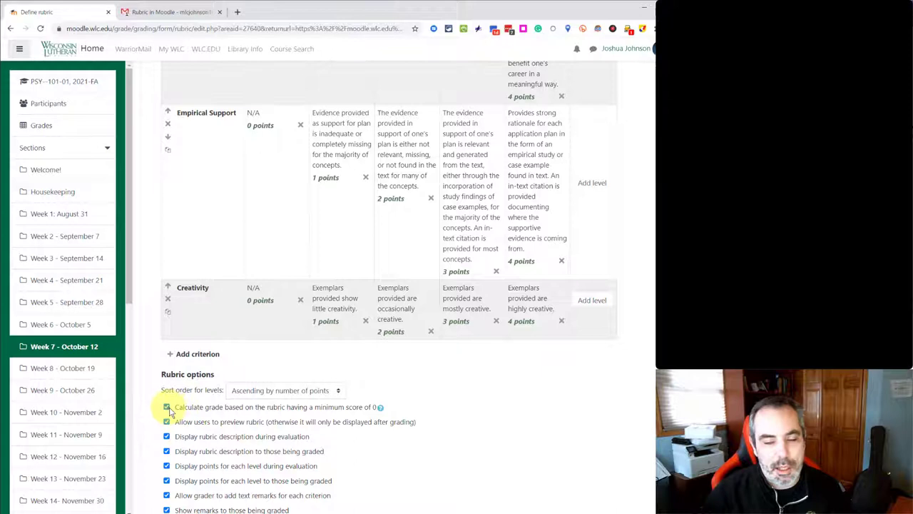
pyautogui.scroll(-3)
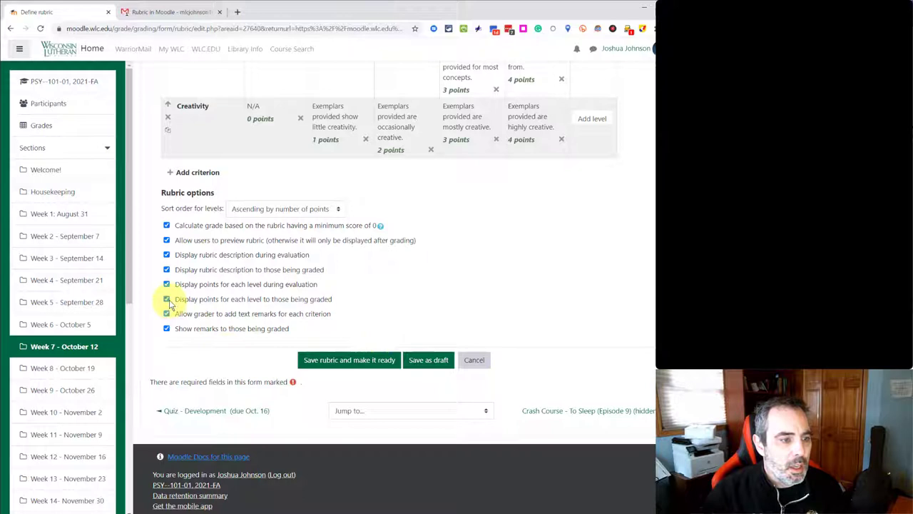
pyautogui.moveTo(228, 284)
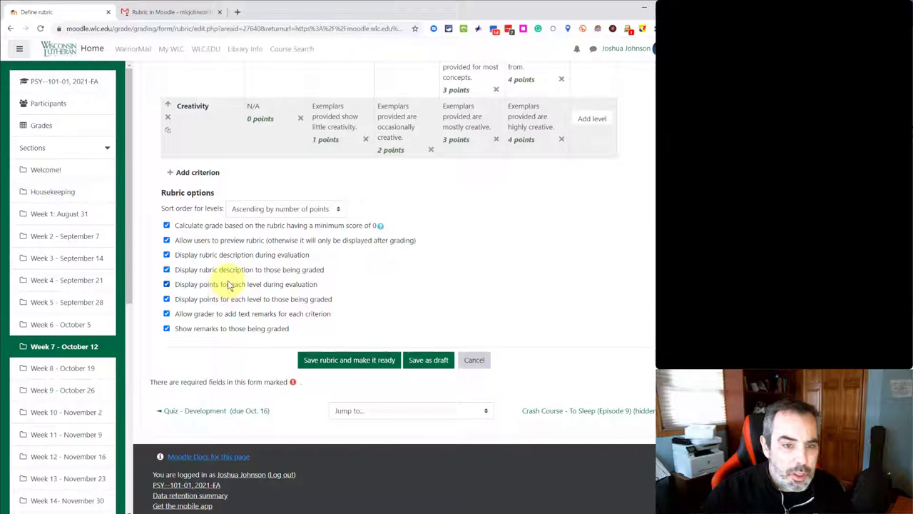
pyautogui.scroll(3)
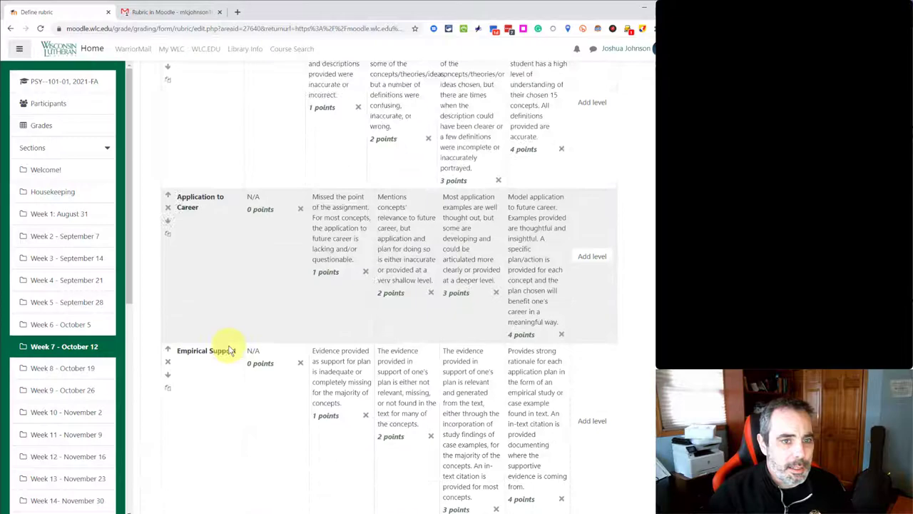
pyautogui.scroll(-3)
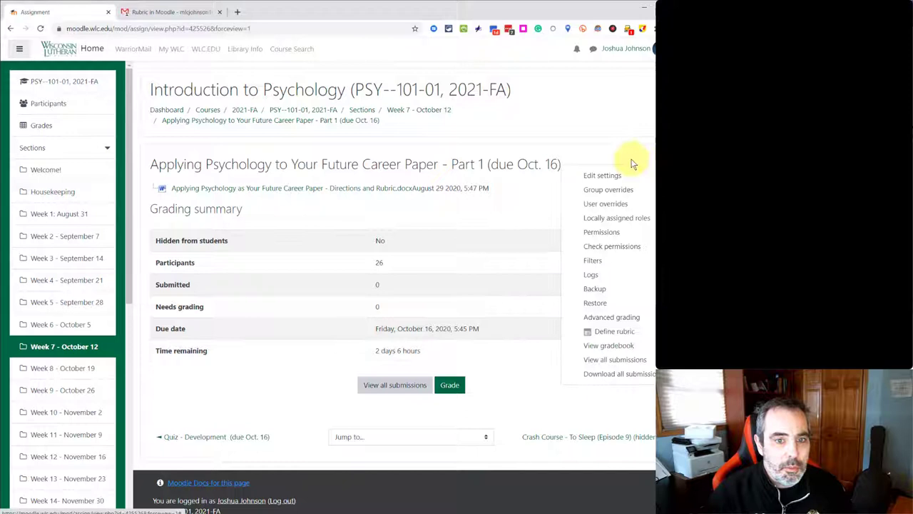
pyautogui.moveTo(615, 333)
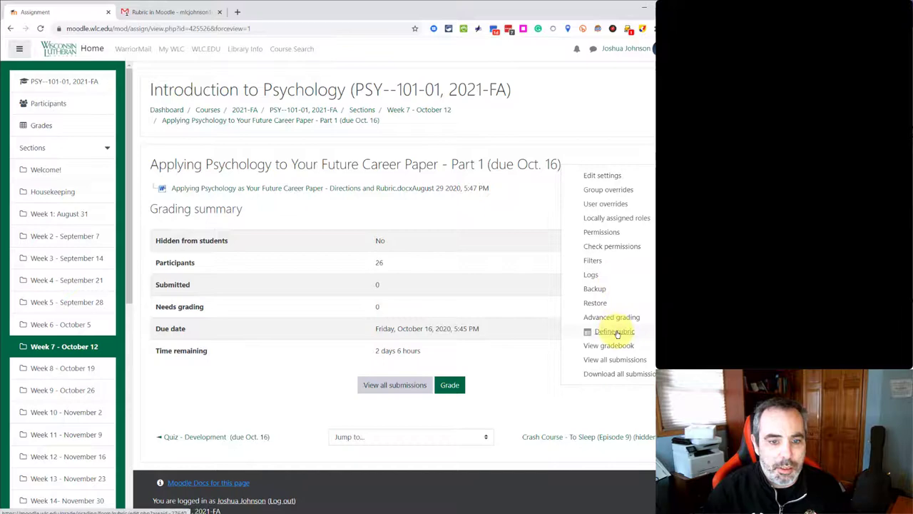
# Step: Reopen the assignment's rubric editing form via Define rubric
pyautogui.click(615, 331)
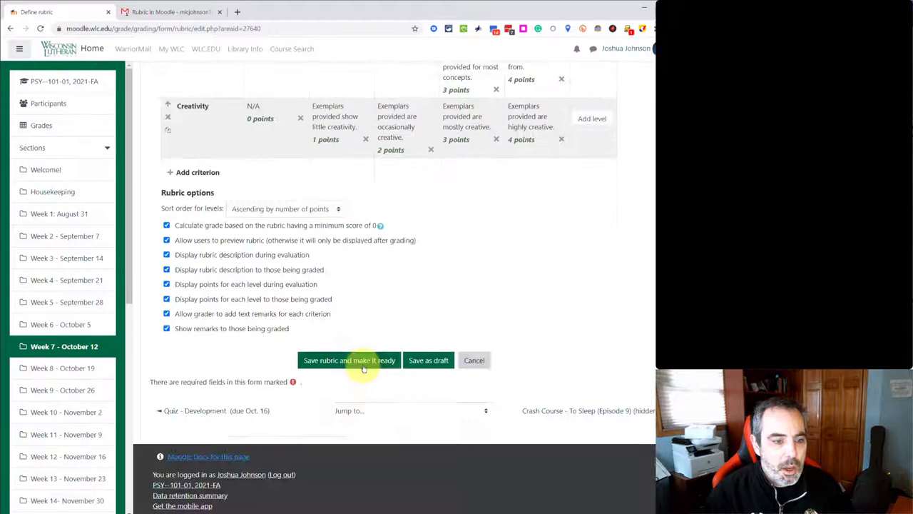
# Step: Save the rubric as ready for use and review it on Advanced grading
pyautogui.click(348, 359)
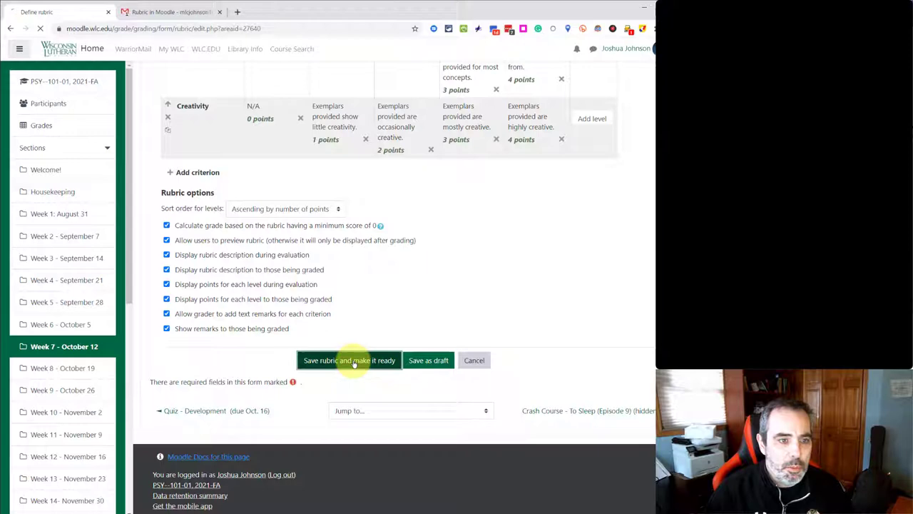
pyautogui.click(349, 360)
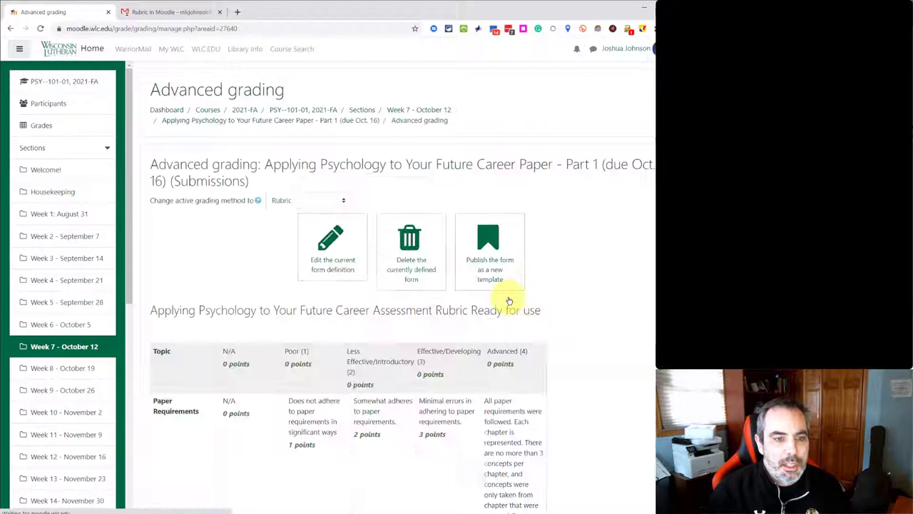
pyautogui.scroll(-3)
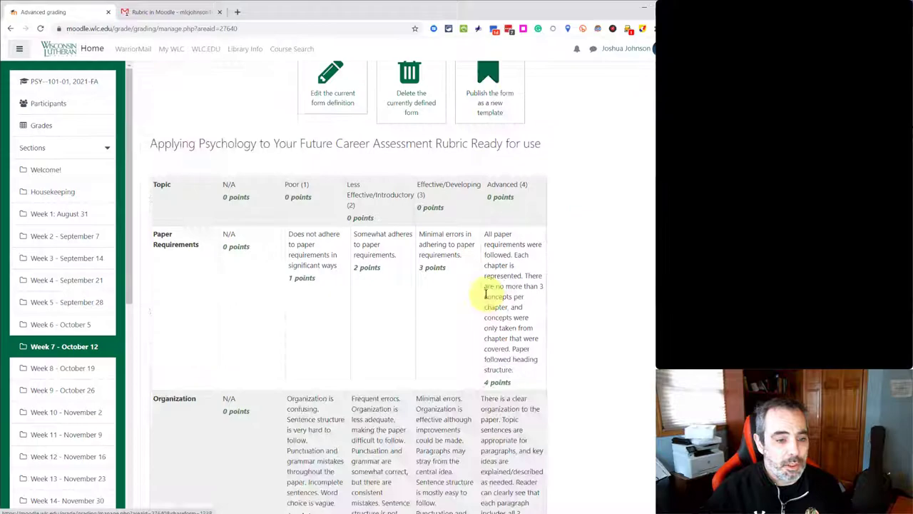
pyautogui.scroll(3)
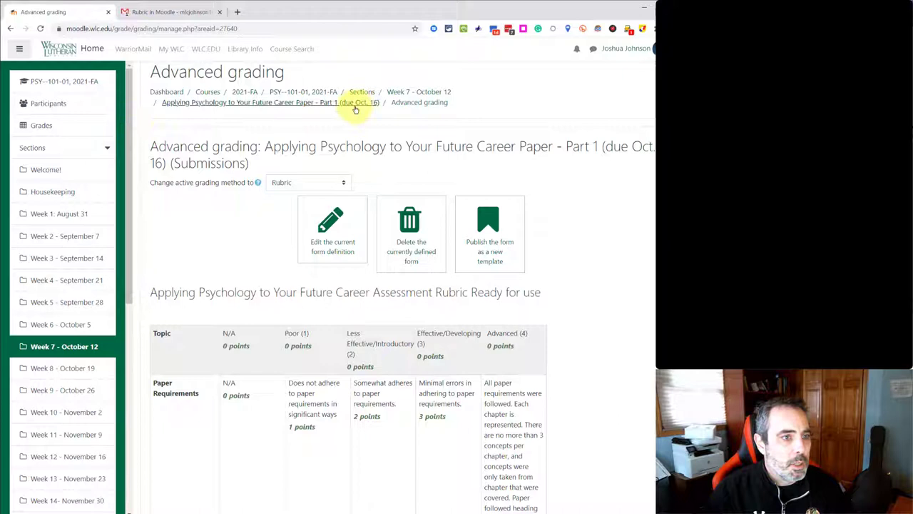
pyautogui.click(250, 102)
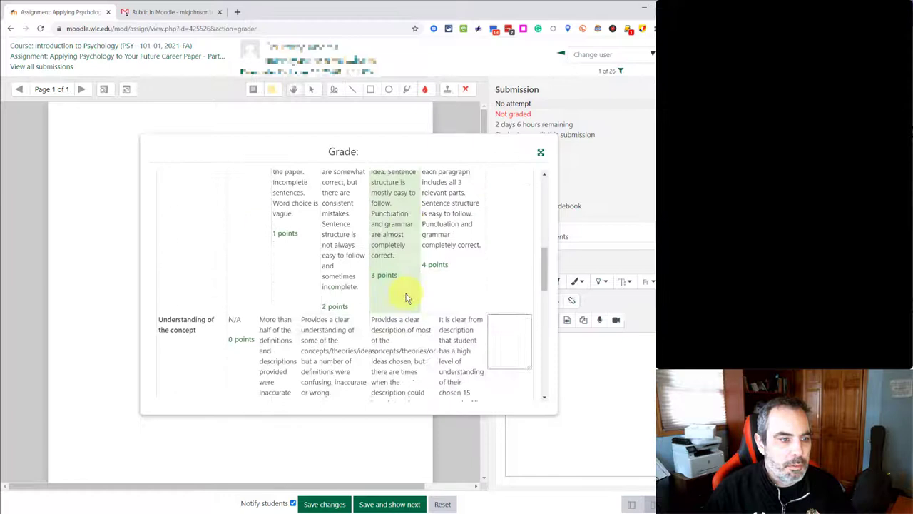
pyautogui.scroll(-3)
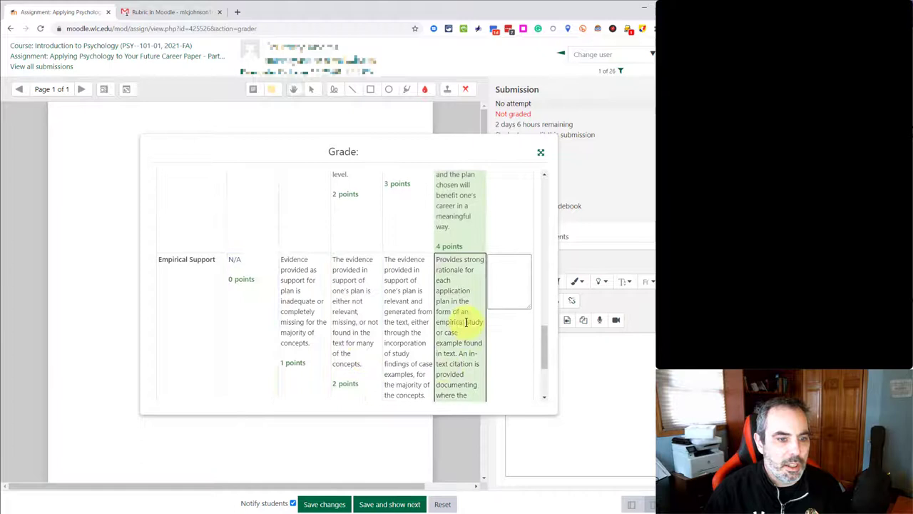
pyautogui.click(541, 152)
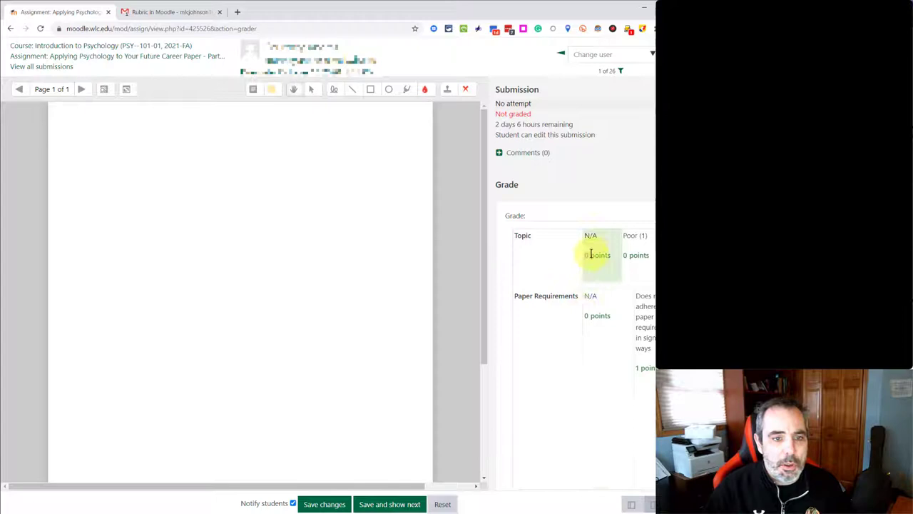
pyautogui.moveTo(307, 312)
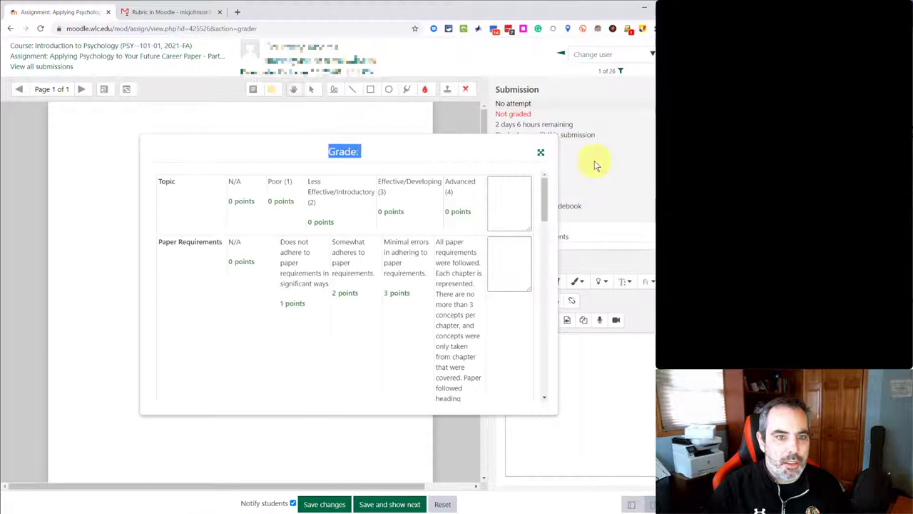
pyautogui.click(541, 152)
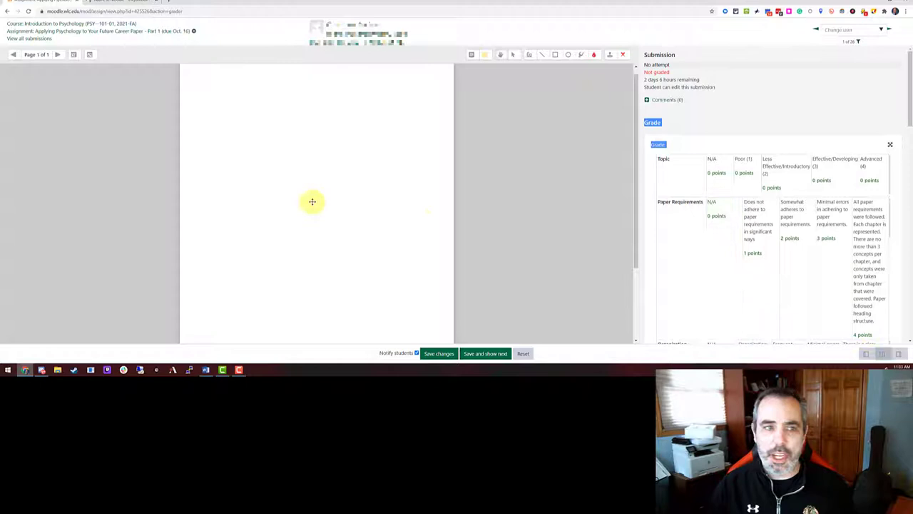
# Step: Return to the course and open the 'Applying Psychology to Your Future Career - Final Paper' assignment
pyautogui.click(8, 10)
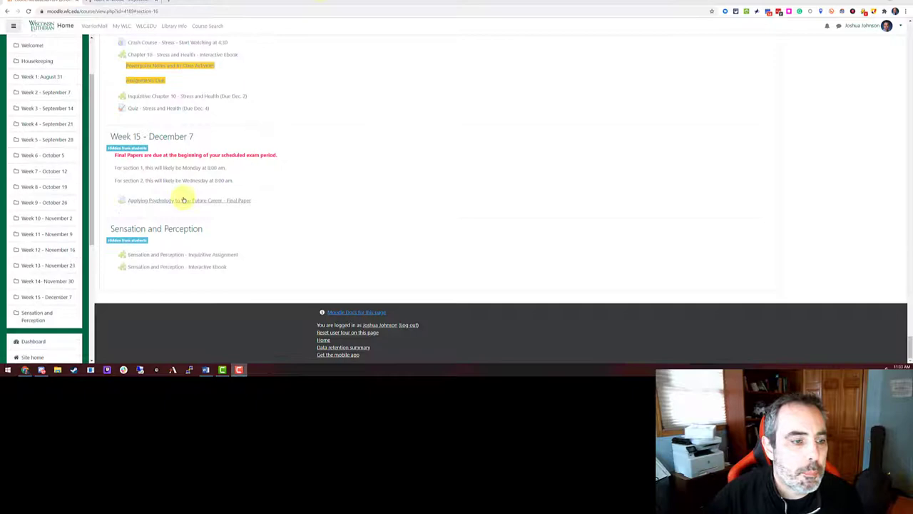
pyautogui.click(189, 199)
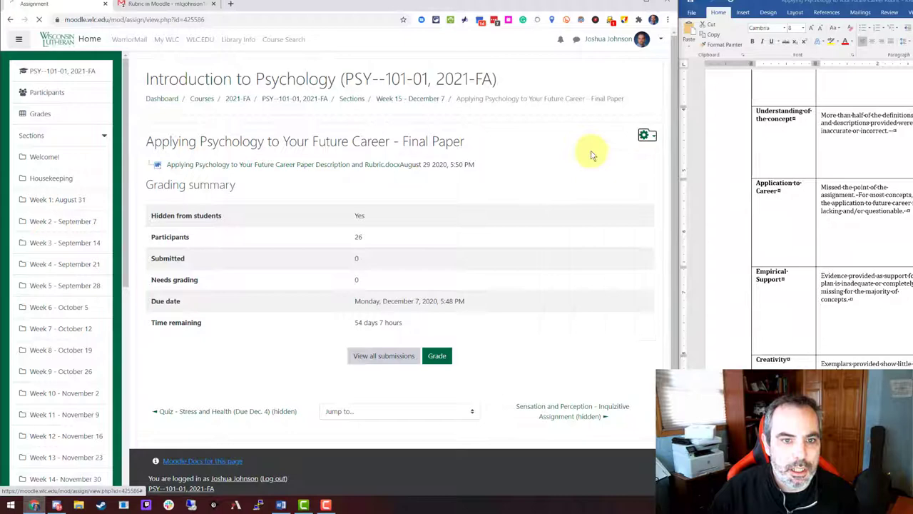
# Step: Switch the Final Paper assignment's grading method to Rubric in its settings
pyautogui.click(647, 135)
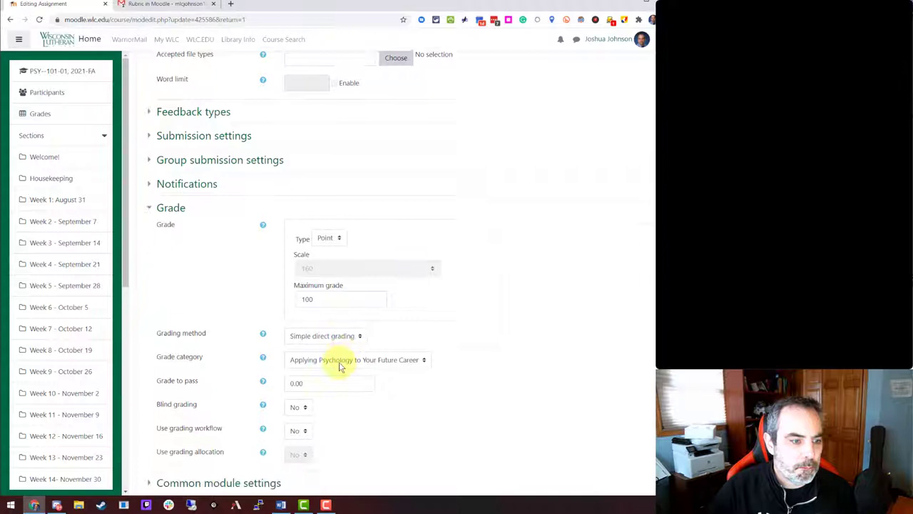
pyautogui.click(324, 336)
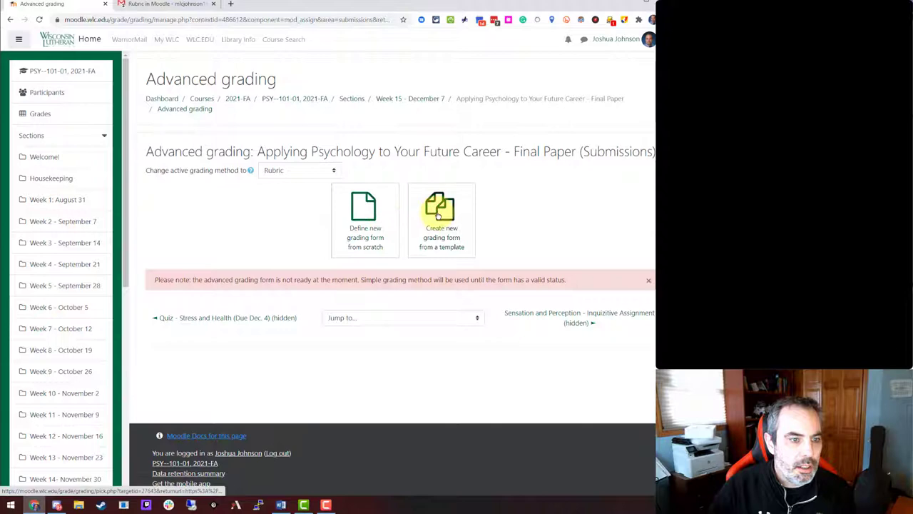
# Step: Copy the Applying Psychology to Your Future Career rubric from your own templates
pyautogui.click(442, 214)
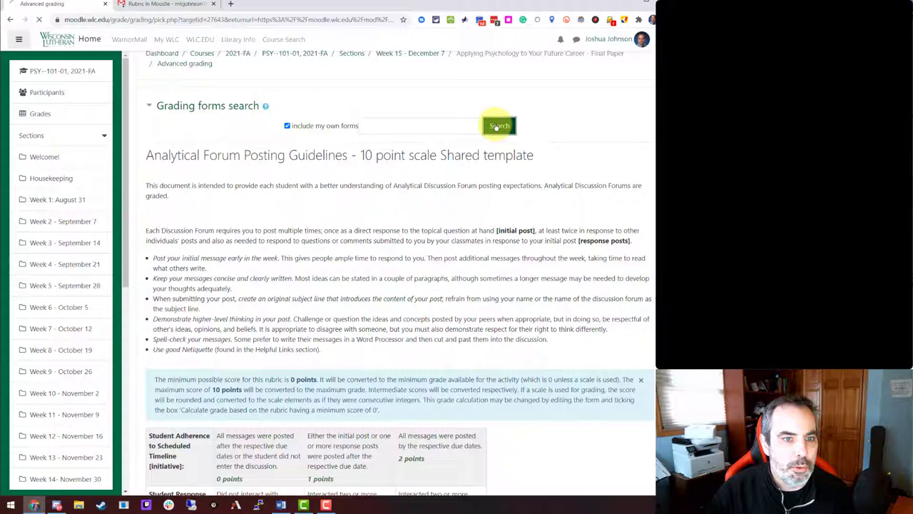
pyautogui.click(498, 126)
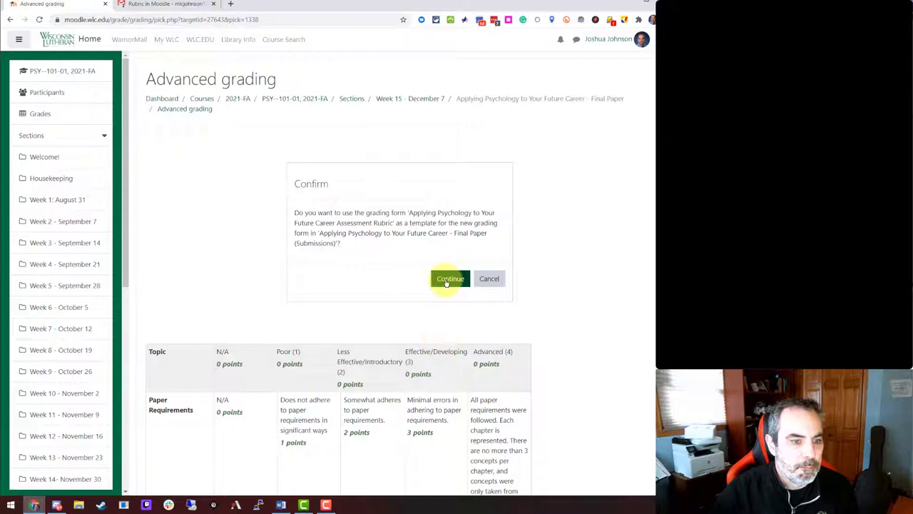
pyautogui.click(450, 278)
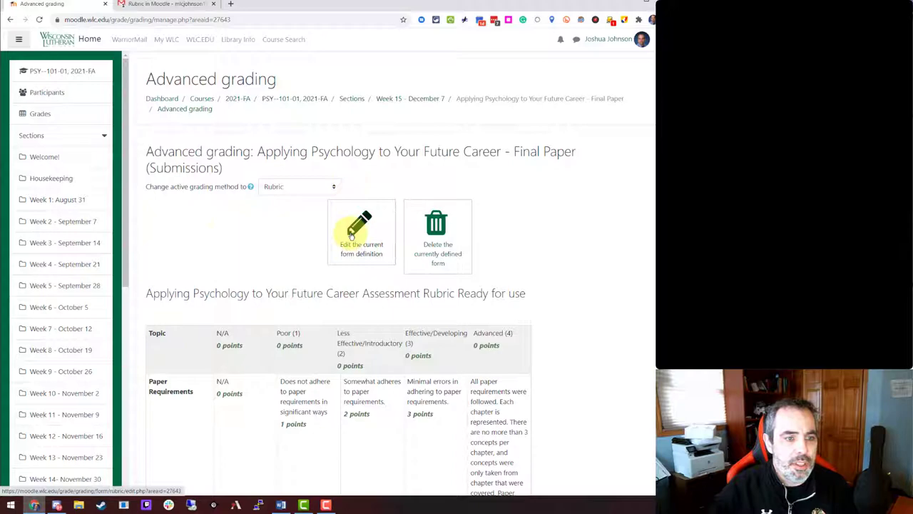
# Step: Open the copied career rubric's form definition and scroll through its criteria
pyautogui.click(361, 228)
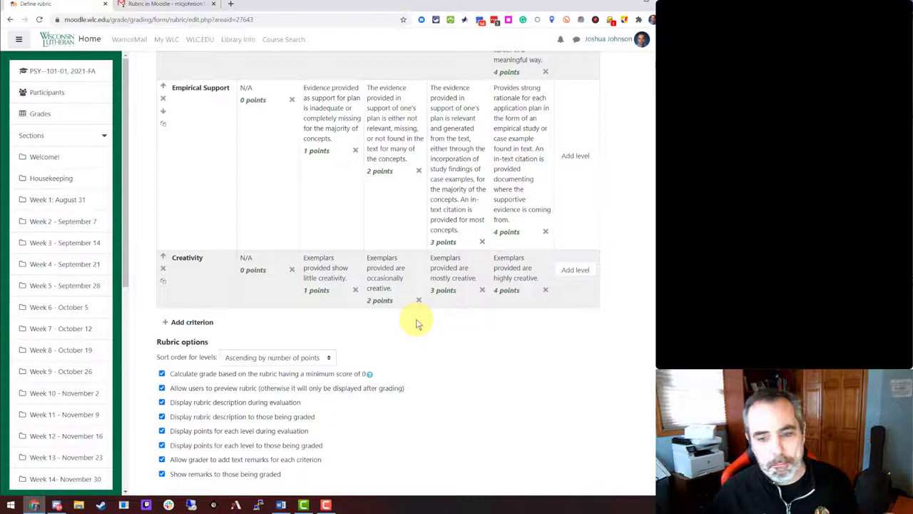
pyautogui.scroll(3)
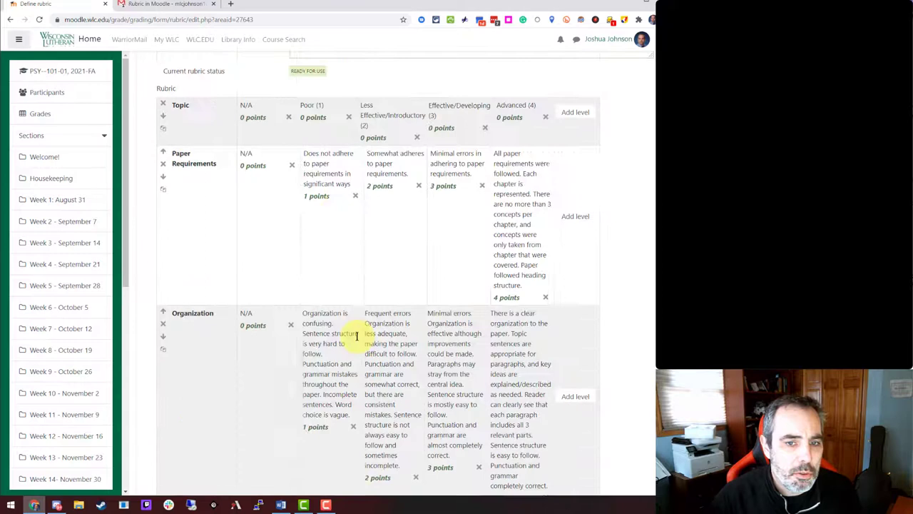
pyautogui.scroll(-3)
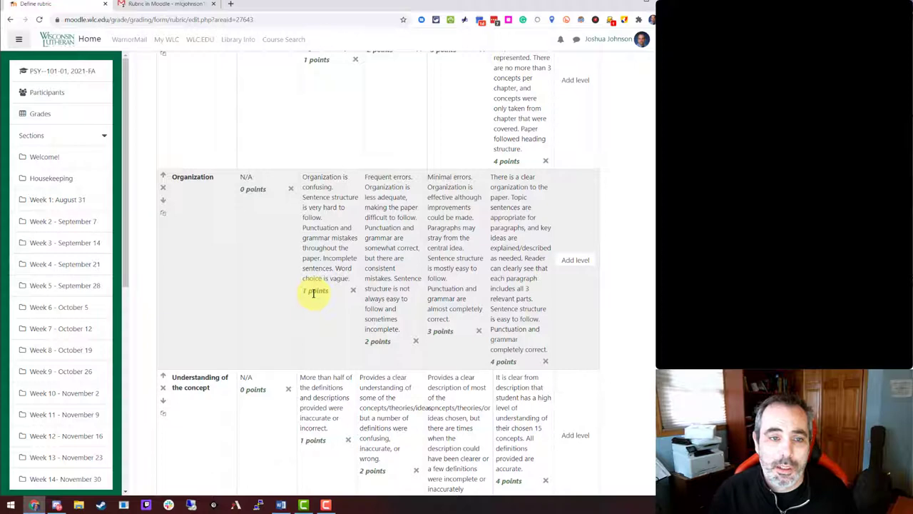
pyautogui.scroll(3)
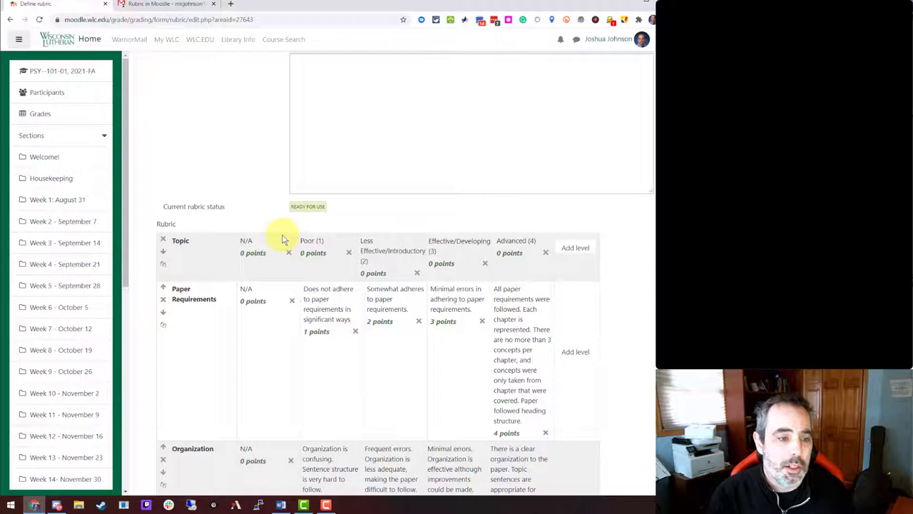
pyautogui.scroll(-3)
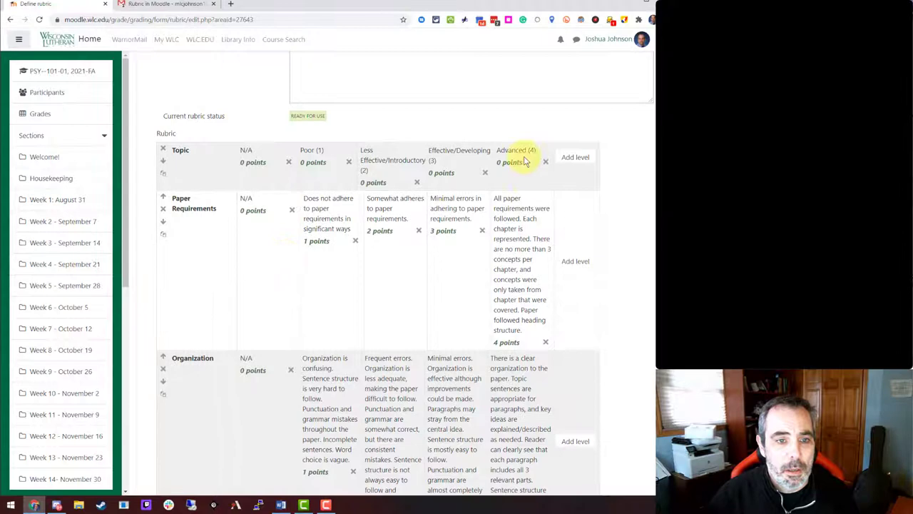
pyautogui.moveTo(454, 172)
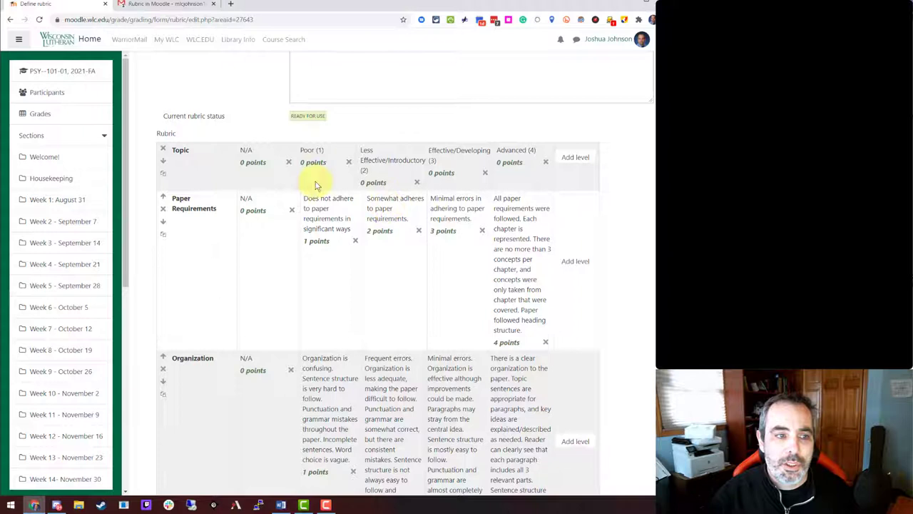
pyautogui.moveTo(379, 263)
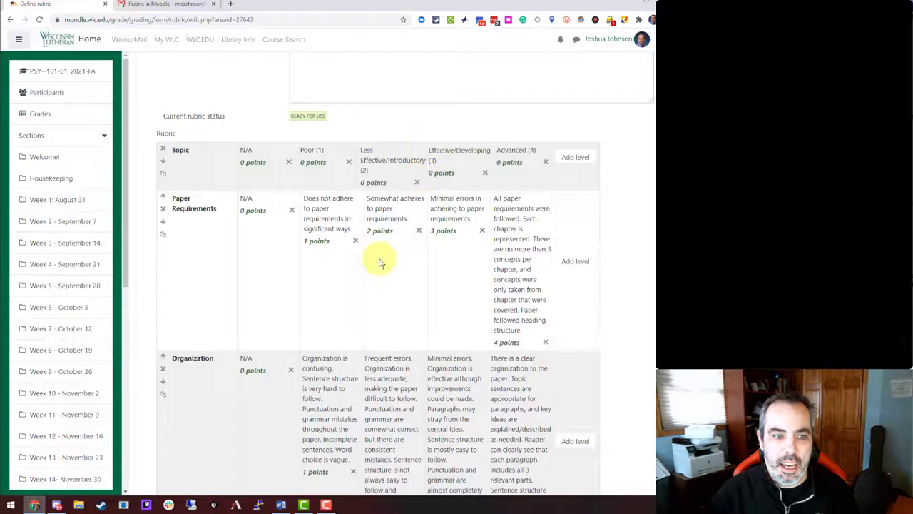
pyautogui.moveTo(335, 300)
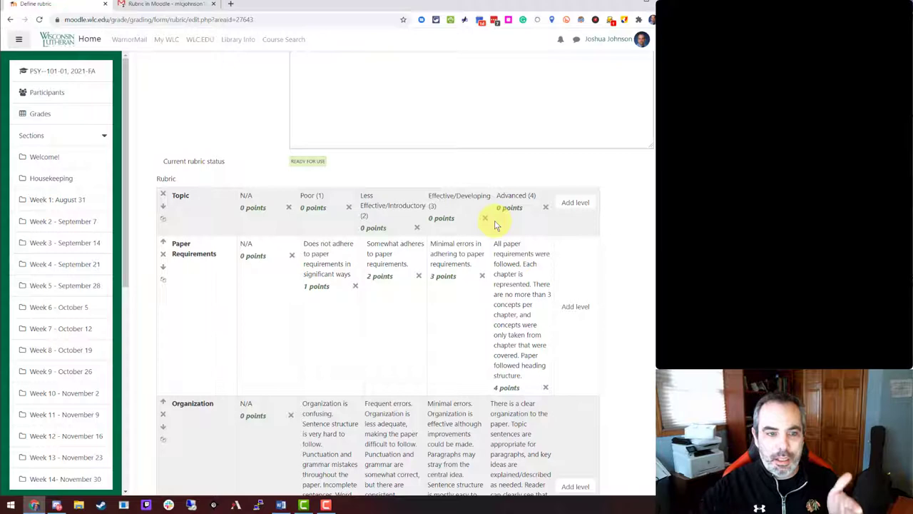
pyautogui.scroll(-3)
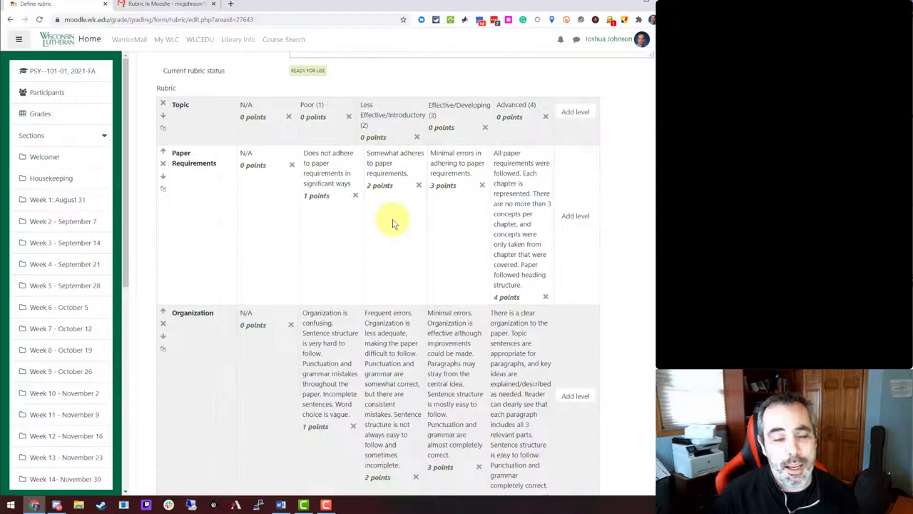
pyautogui.scroll(-3)
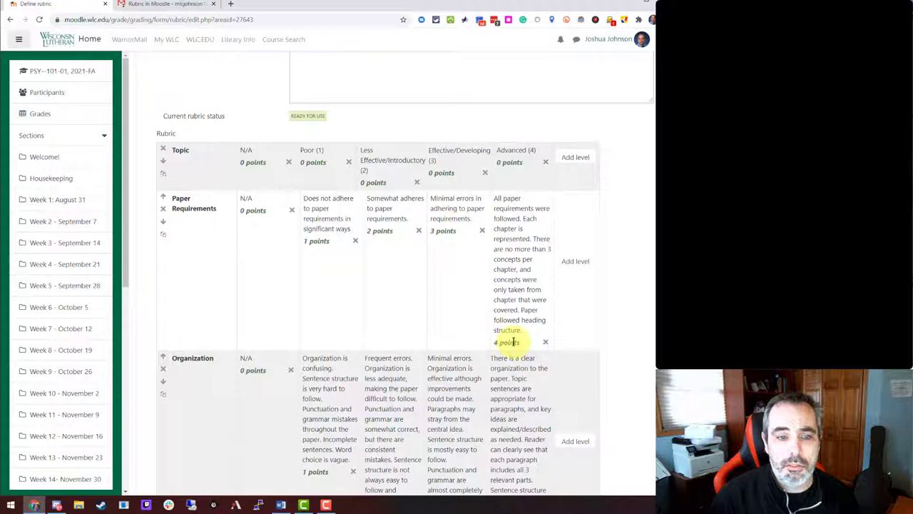
pyautogui.moveTo(462, 298)
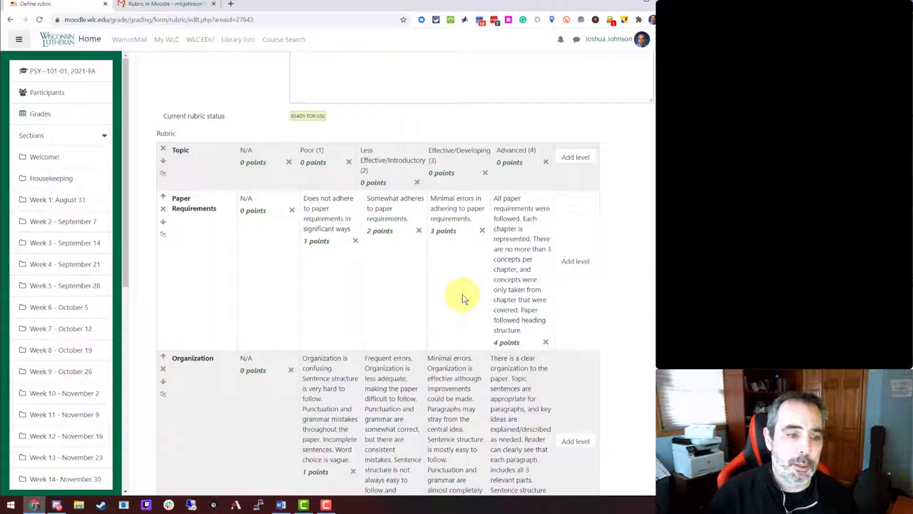